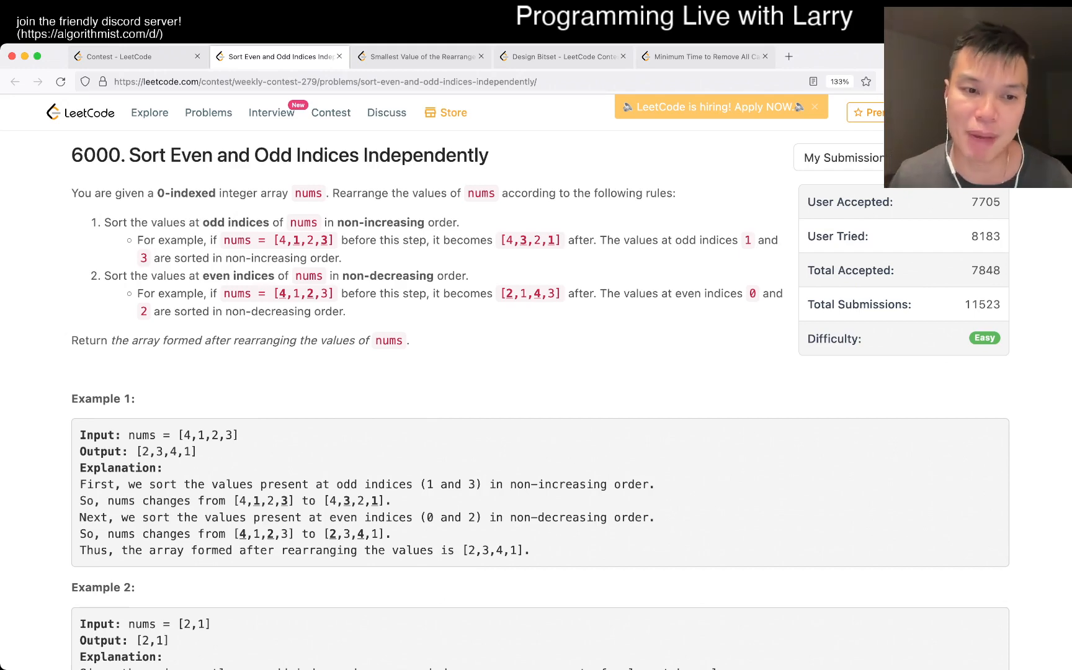
Step: Start the solution with odds and evens lists and N = len(nums) after reading the problem
{"action": "scroll", "scroll_direction": "down", "scroll_amount": 3}
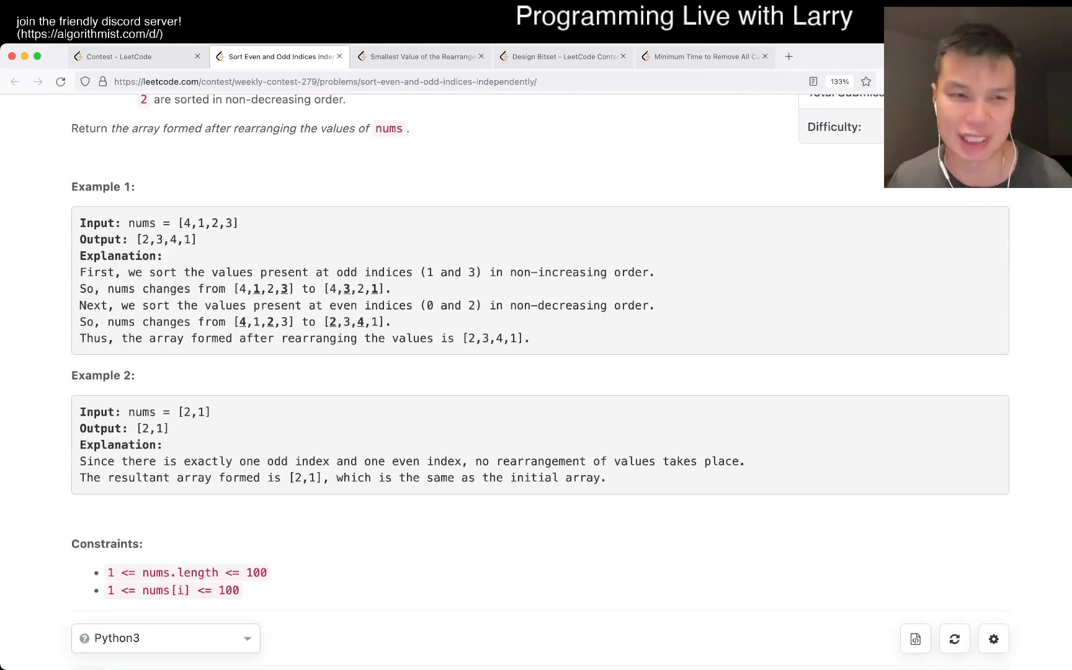
{"action": "scroll", "scroll_direction": "down", "scroll_amount": 3}
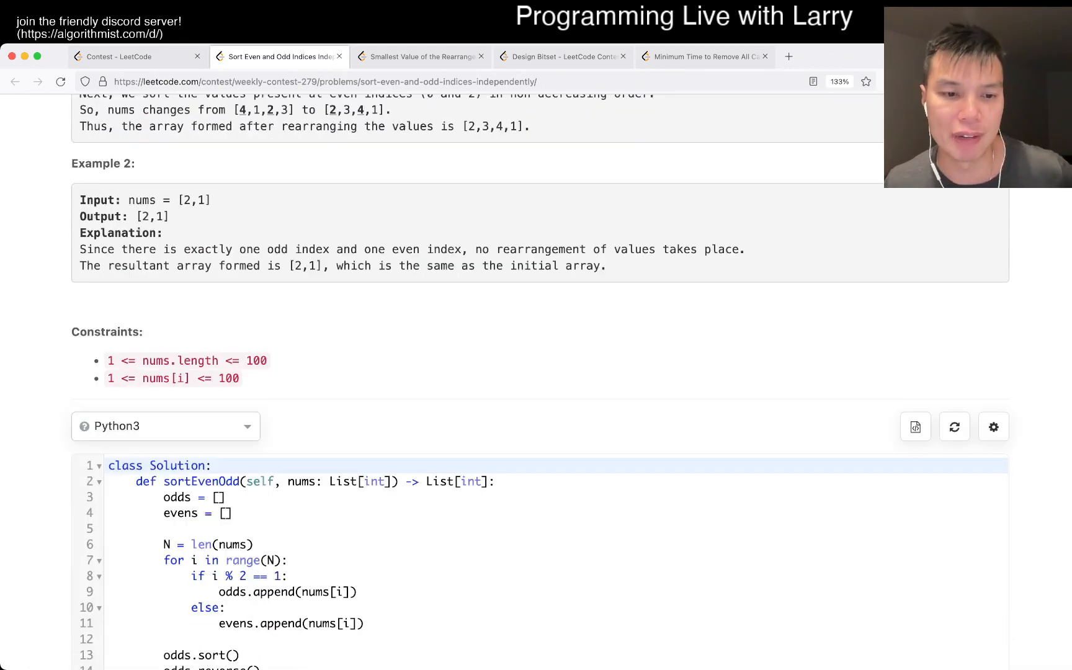
{"action": "scroll", "scroll_direction": "down", "scroll_amount": 3}
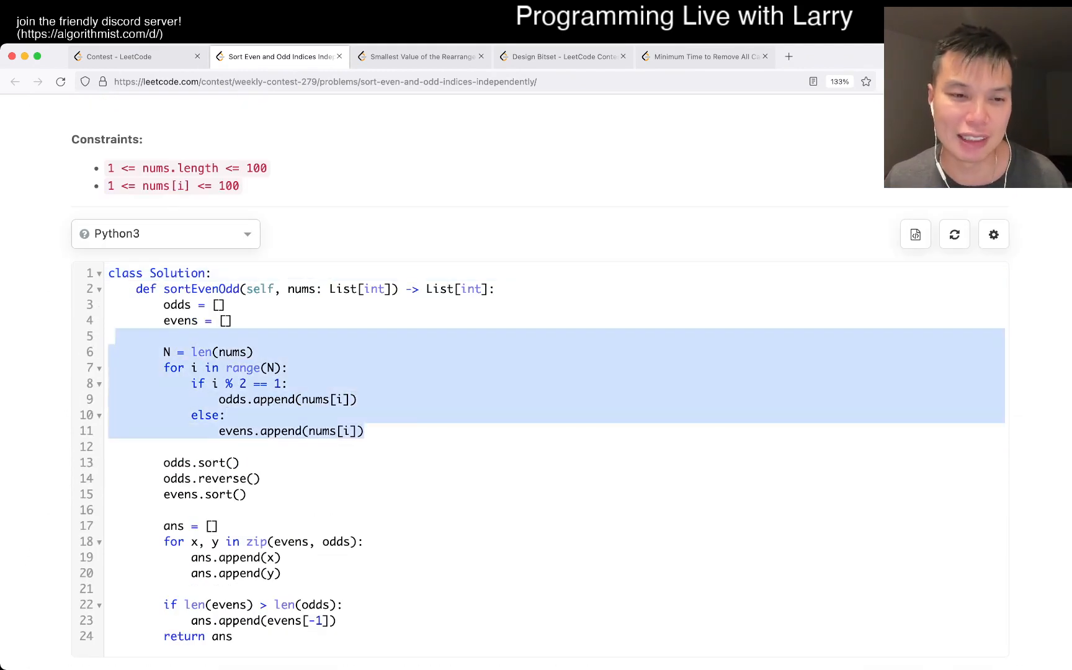
{"action": "left_click", "coordinate": [218, 526]}
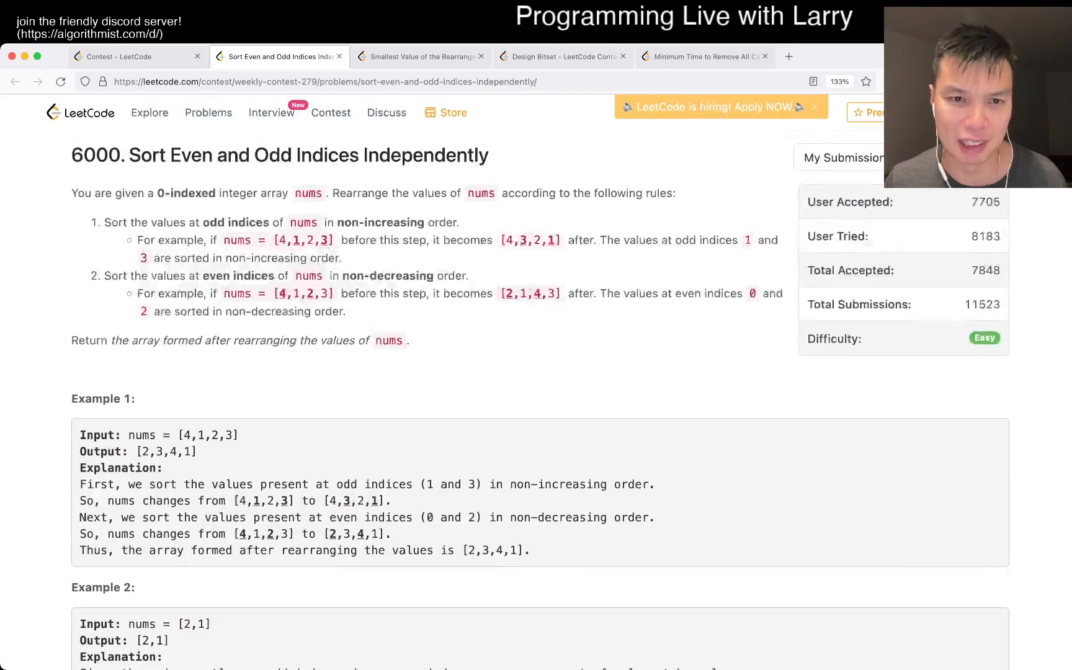
{"action": "scroll", "scroll_direction": "down", "scroll_amount": 3}
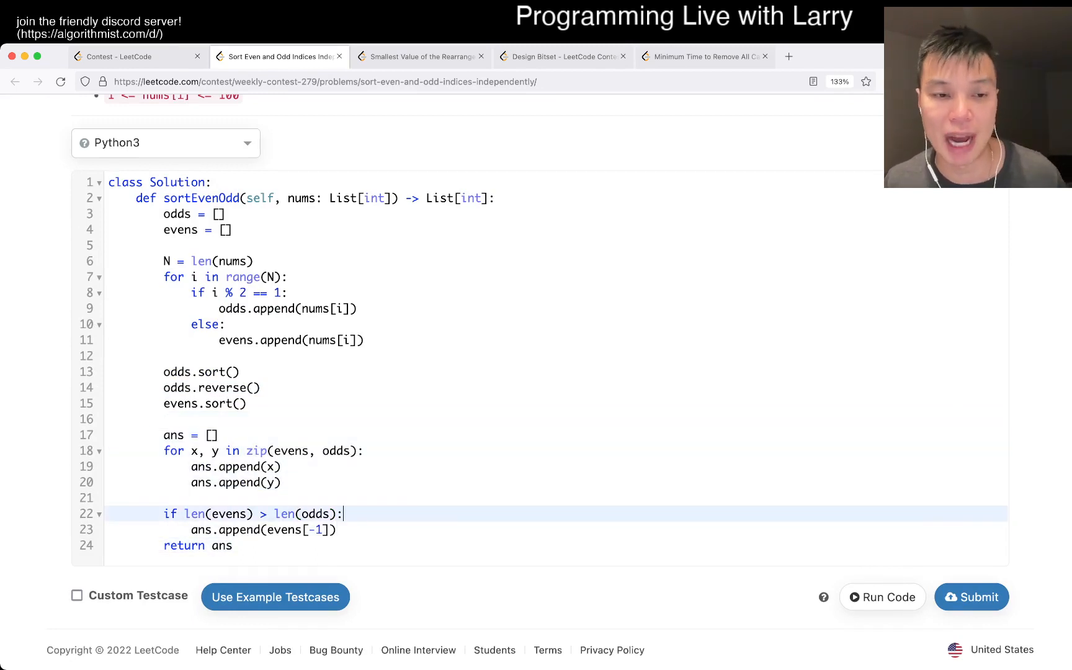
{"action": "left_click_drag", "start_coordinate": [163, 434], "coordinate": [232, 544]}
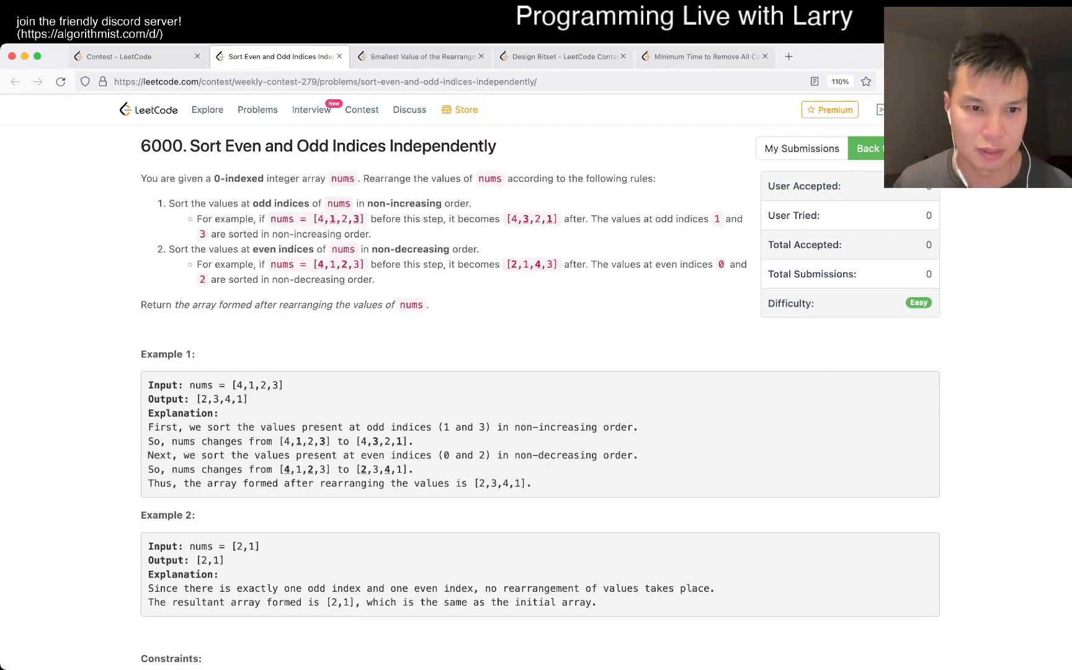
{"action": "scroll", "scroll_direction": "down", "scroll_amount": 3}
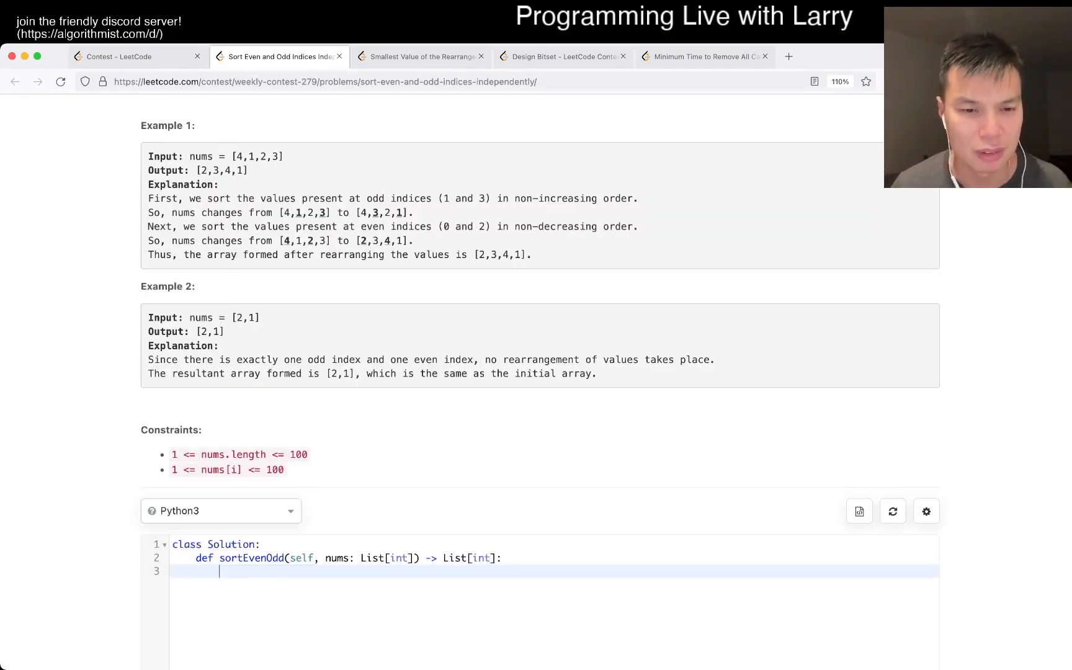
{"action": "type", "text": "odds = -"}
{"action": "type", "text": "for i in range(N):"}
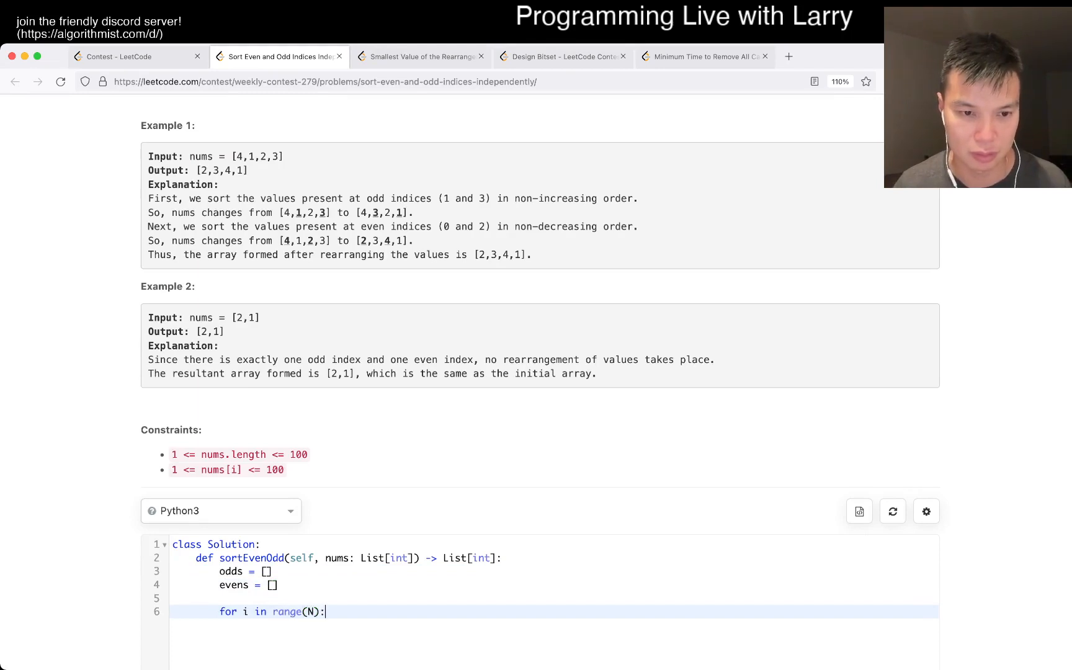
{"action": "type", "text": "N = len(n)"}
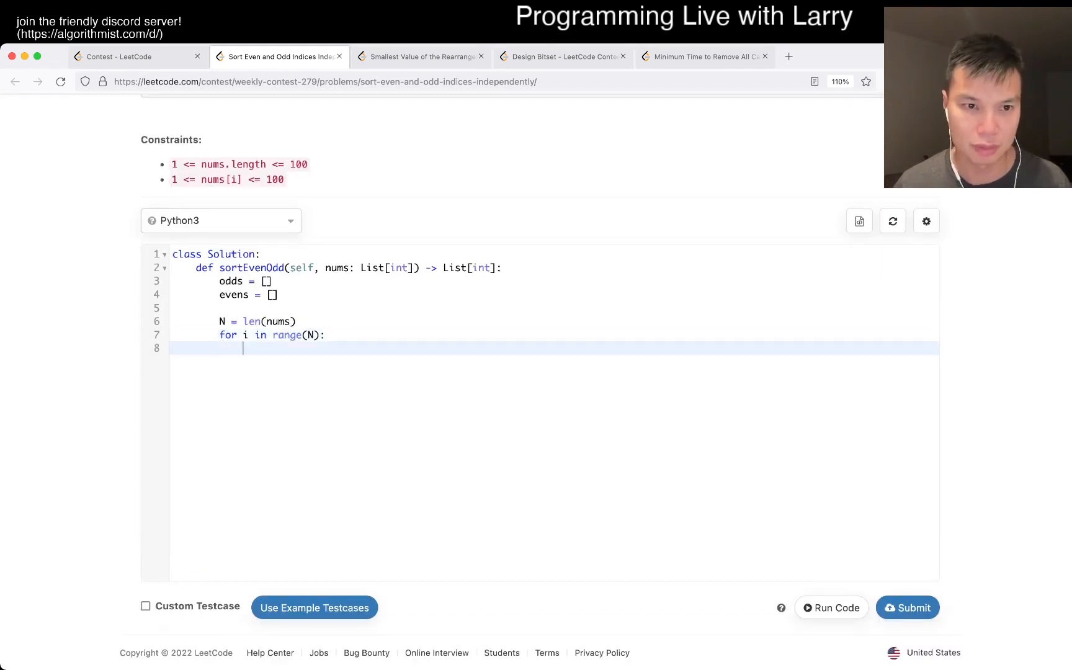
Step: Loop over range(N) appending nums[i] to odds when i % 2 == 1 else evens, then odds.sort()
{"action": "type", "text": "odds.append("}
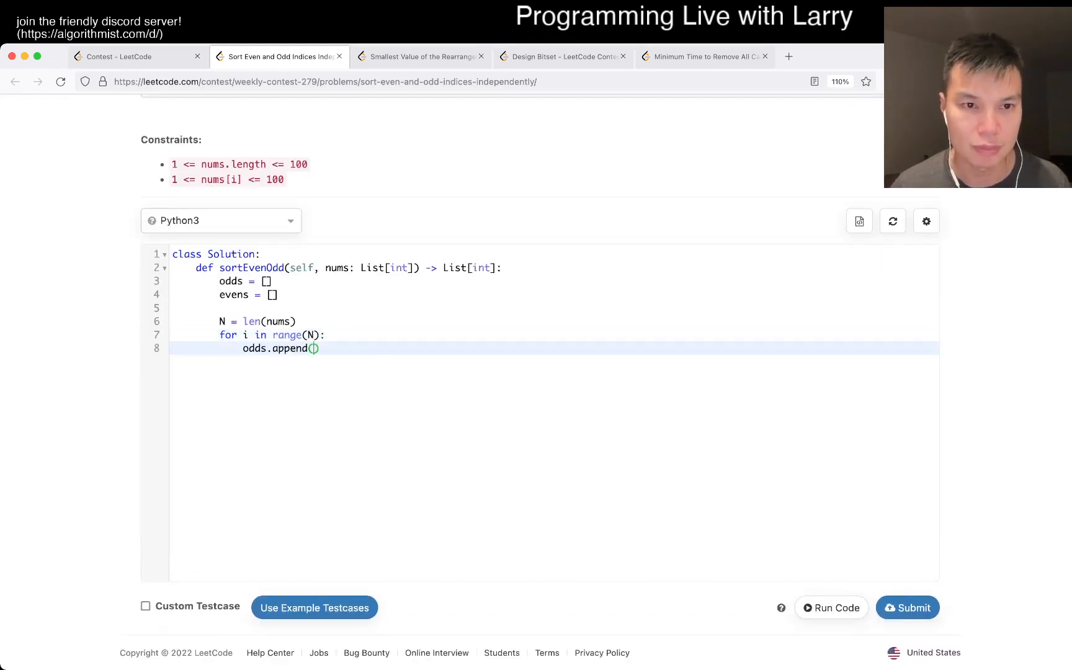
{"action": "type", "text": "nums[i])"}
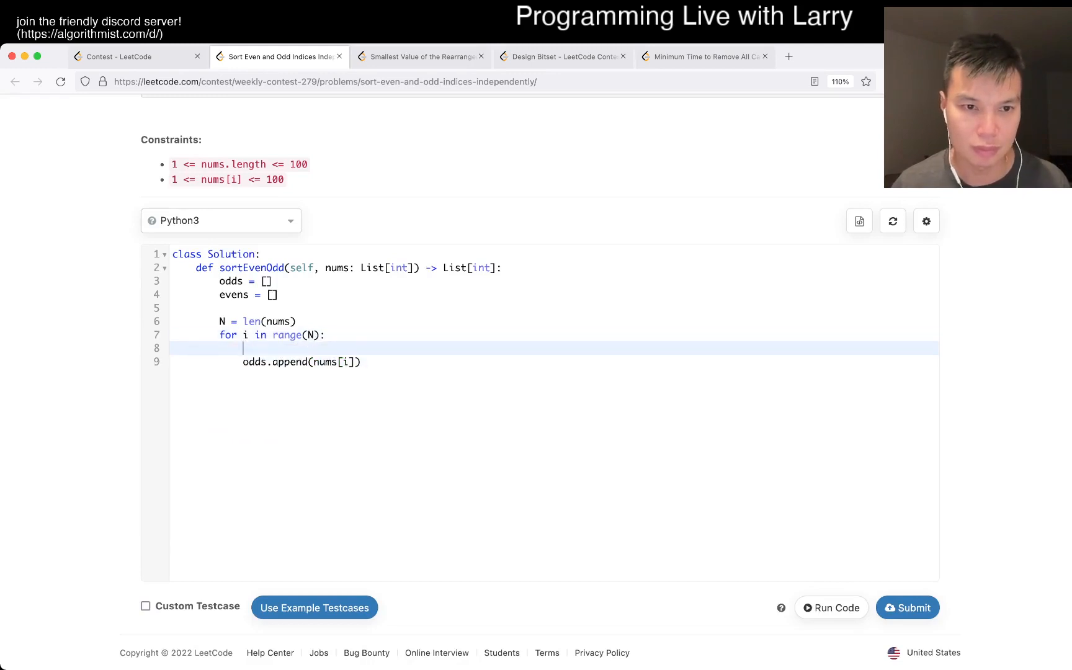
{"action": "type", "text": "if i % 2 == 1:"}
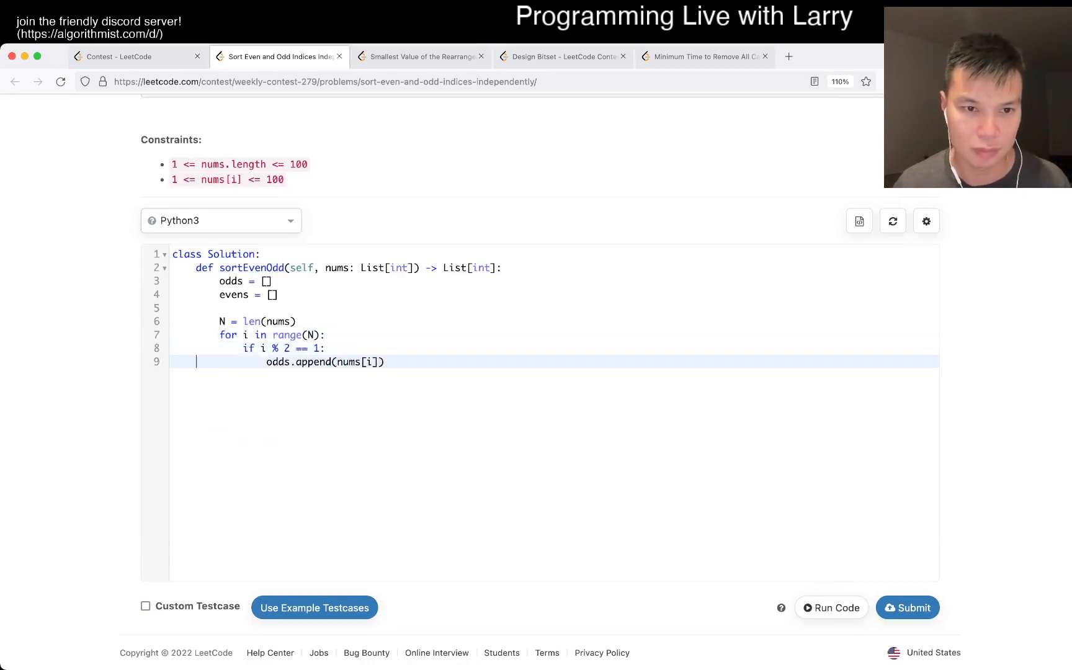
{"action": "type", "text": "else:"}
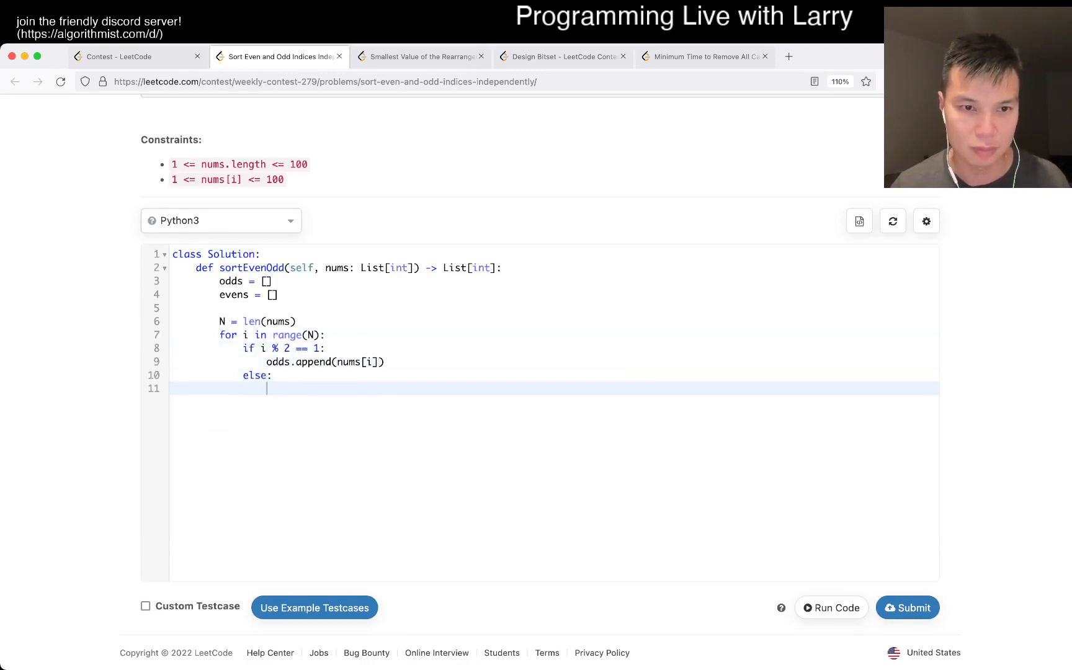
{"action": "type", "text": "evens"}
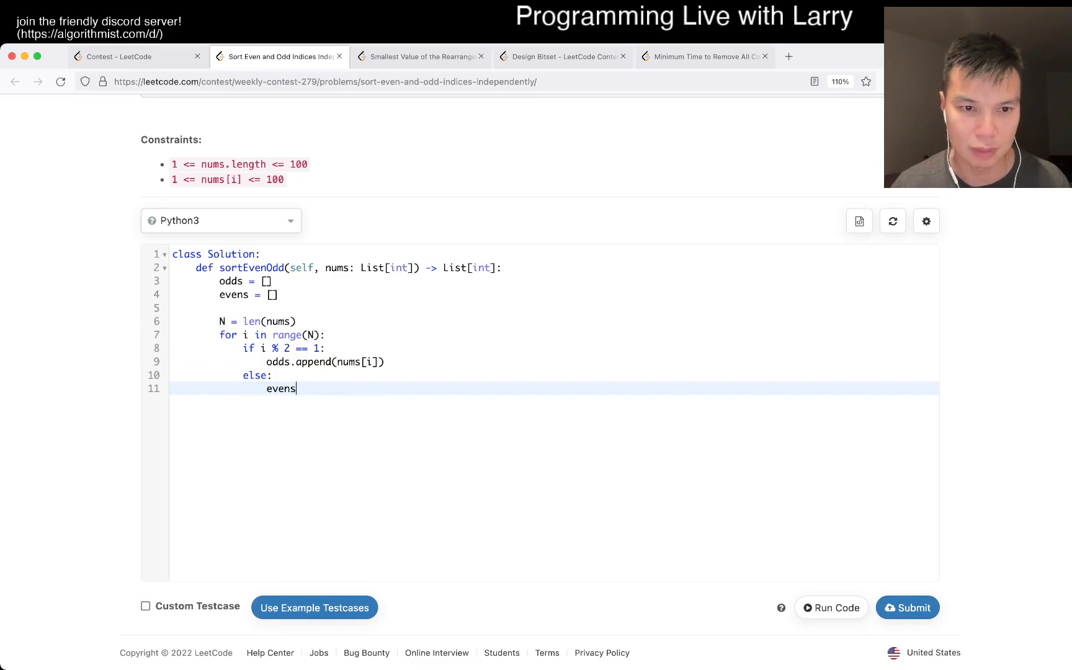
{"action": "type", "text": ".append(nums[i])"}
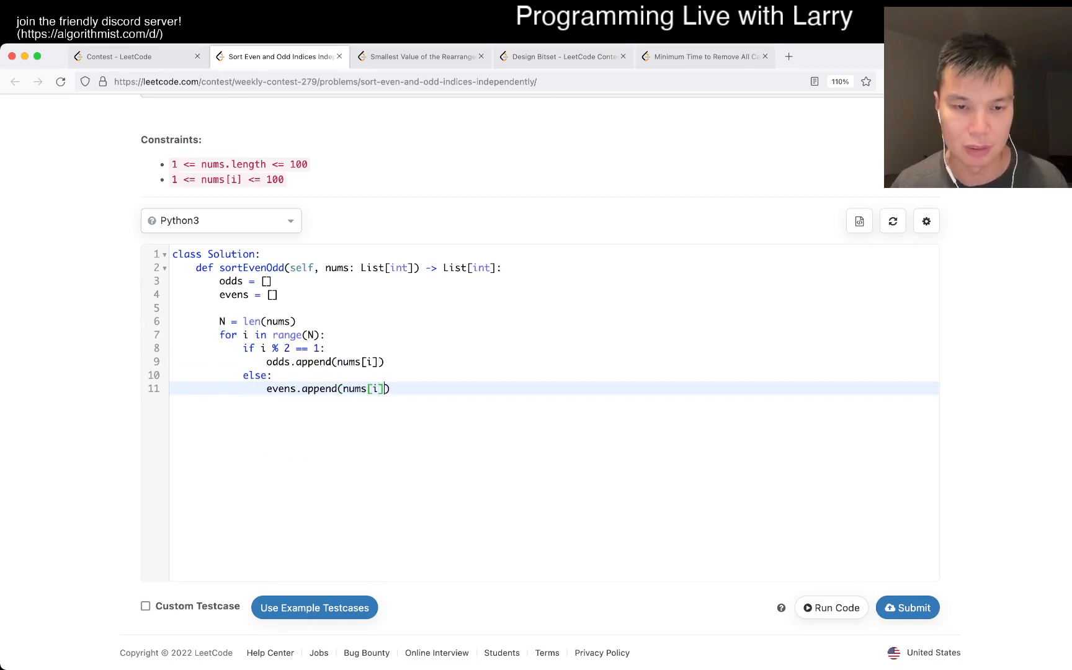
{"action": "key", "text": "Enter"}
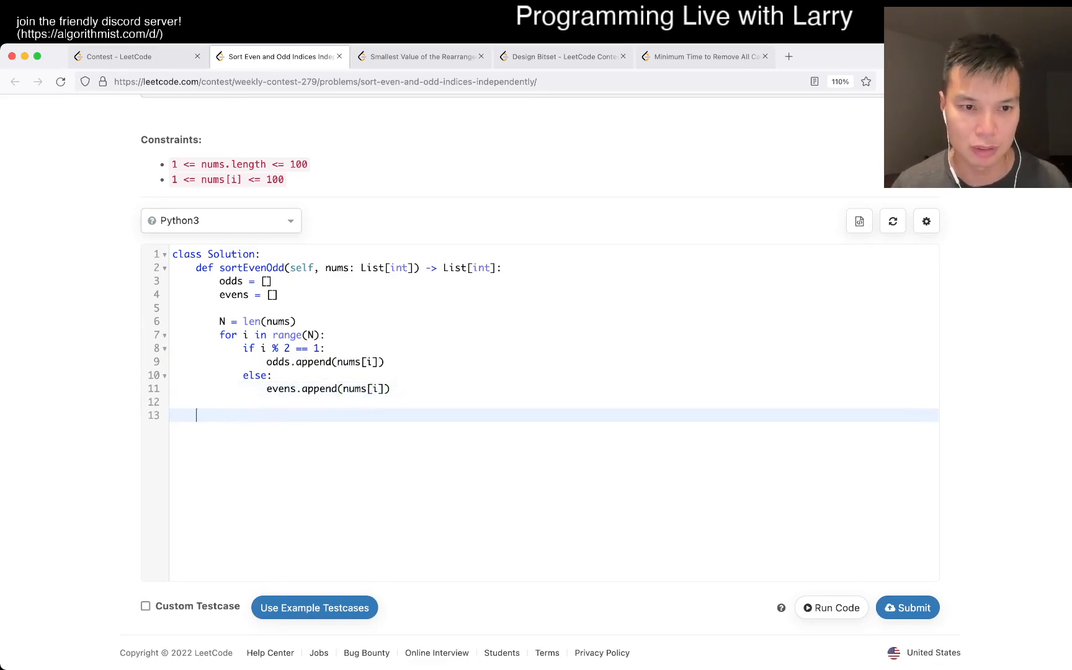
{"action": "type", "text": "odds.sort()"}
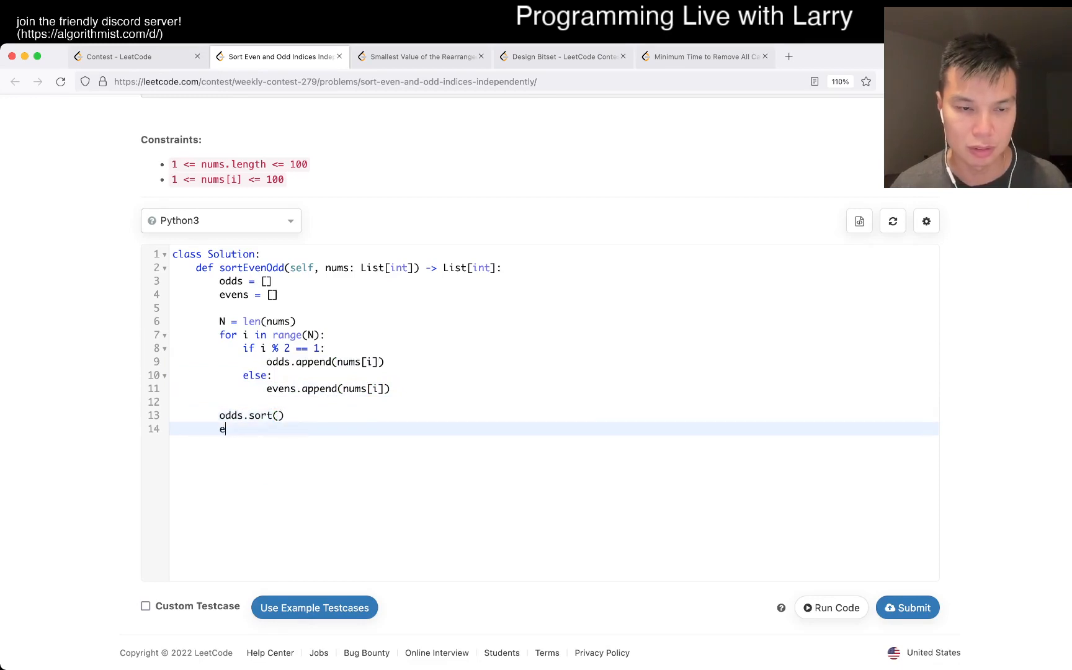
{"action": "type", "text": "vens."}
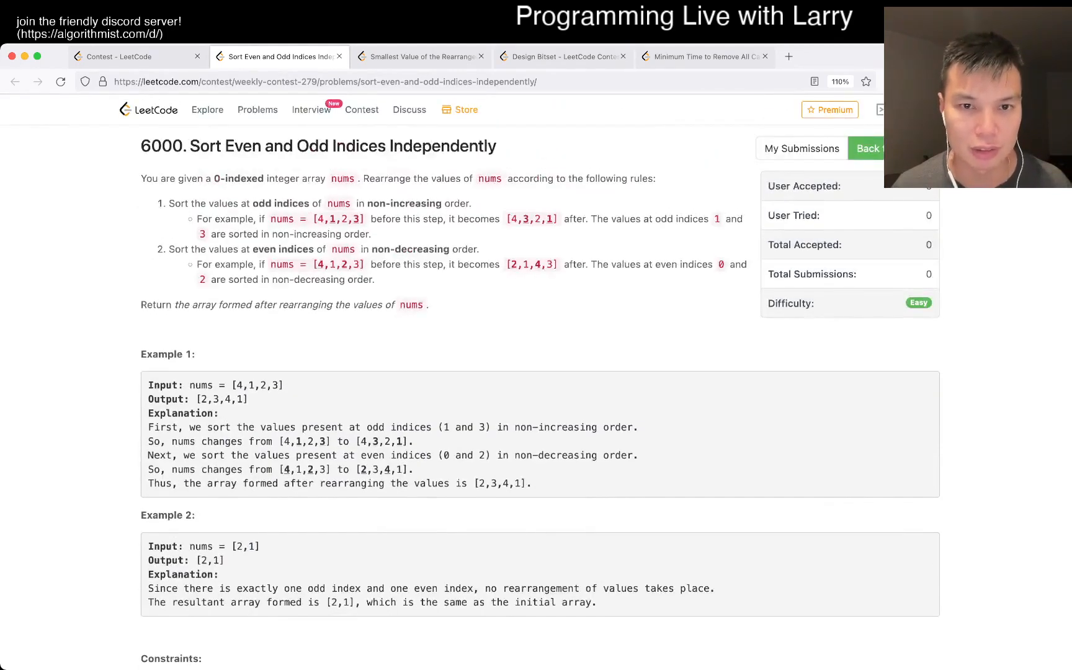
Step: Add evens.reverse(), ans = [] and a for x, y in zip(odds, evens) loop filling ans
{"action": "type", "text": "evens.re"}
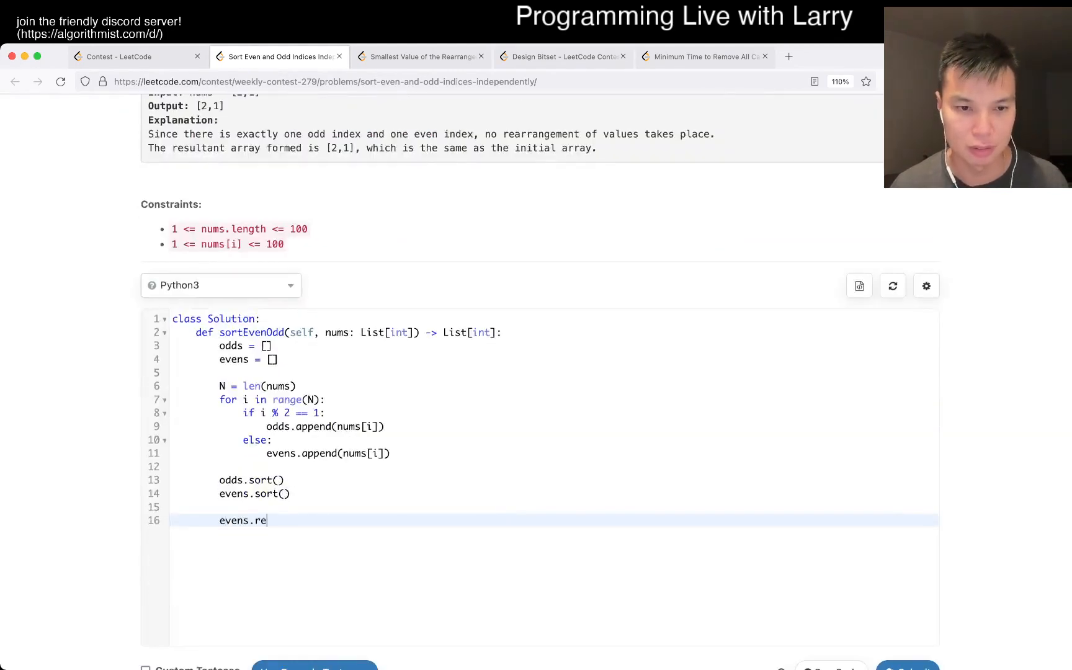
{"action": "type", "text": "verse()"}
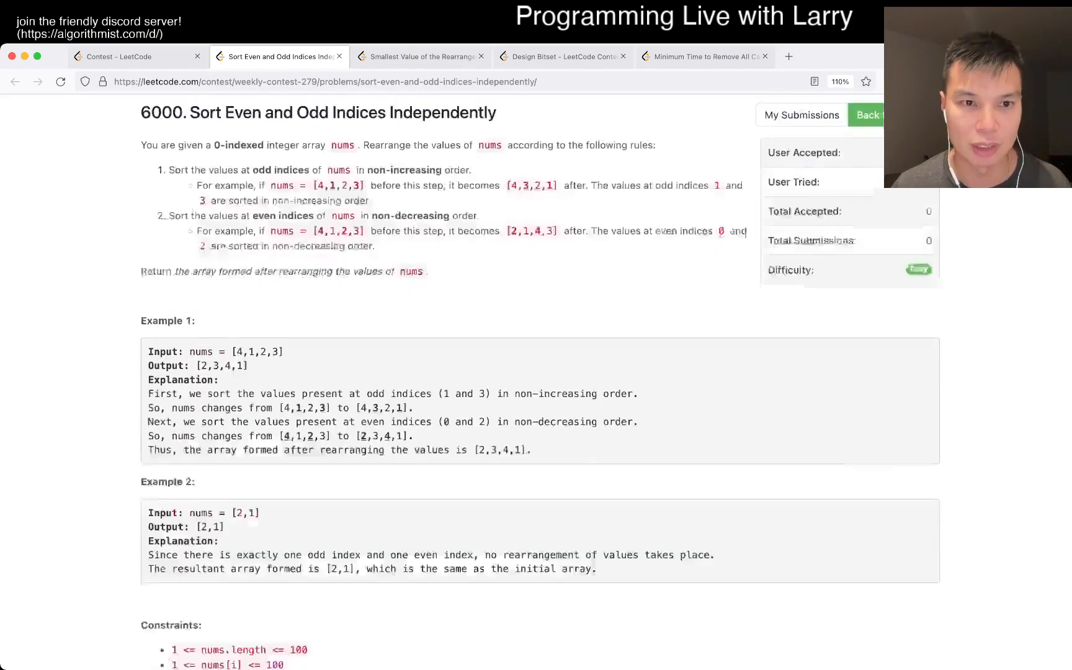
{"action": "scroll", "scroll_direction": "down", "scroll_amount": 3}
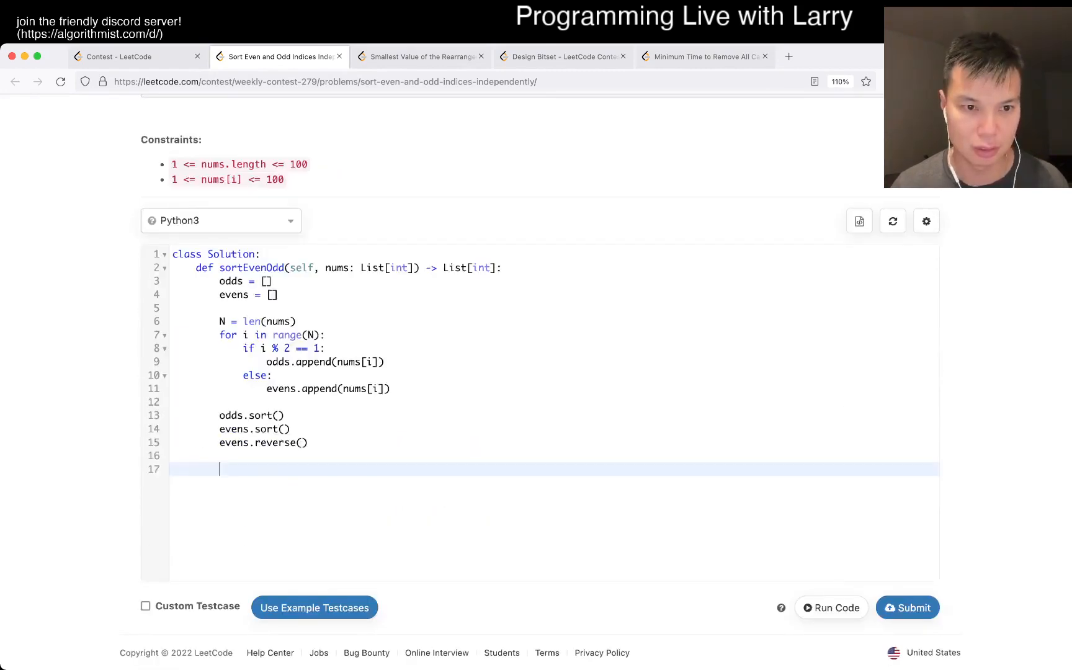
{"action": "type", "text": "for x"}
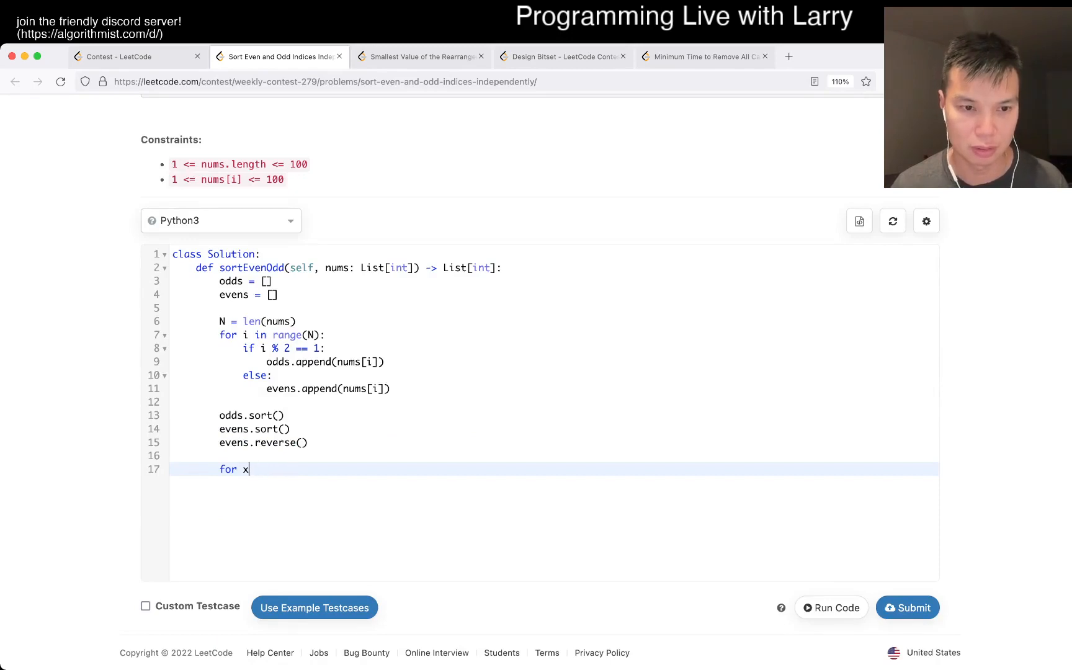
{"action": "type", "text": ", y in zip(odds, evens"}
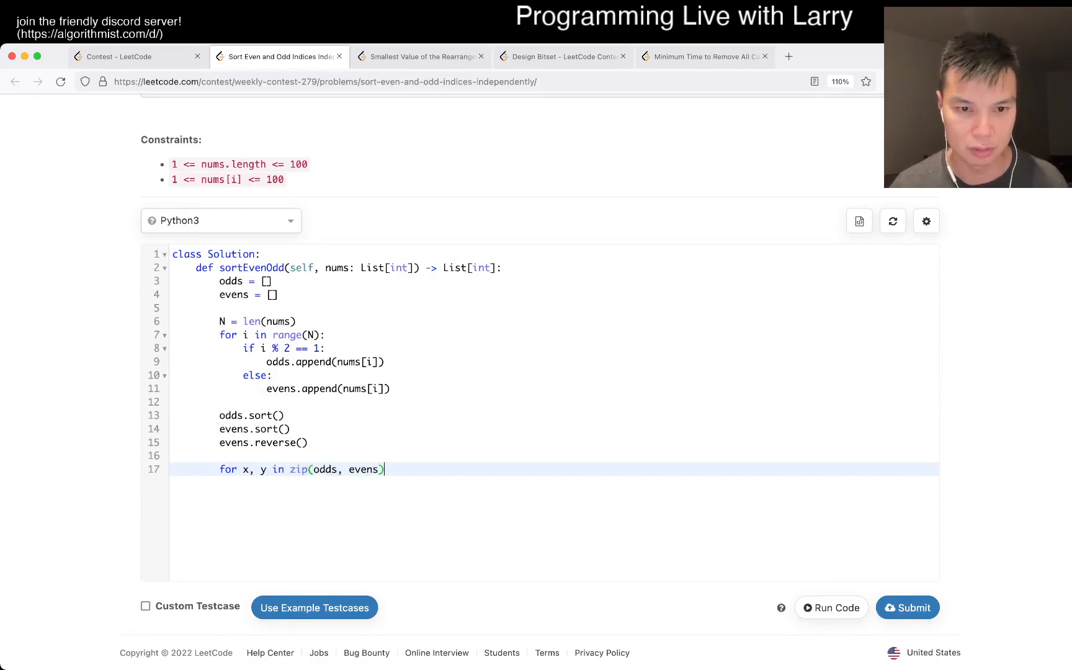
{"action": "type", "text": ":"}
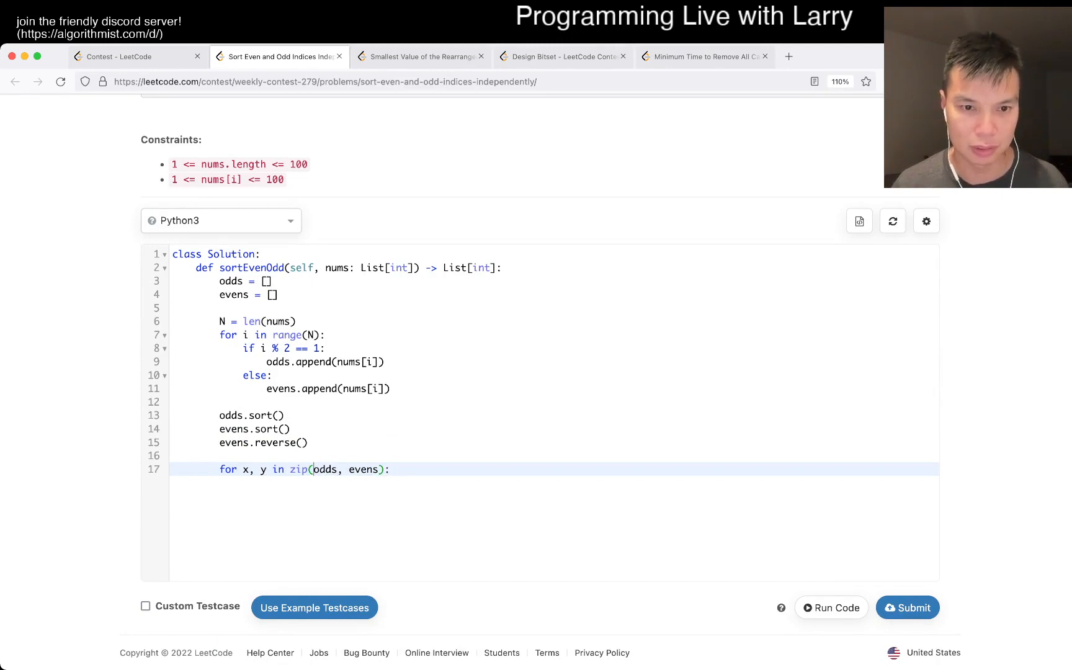
{"action": "type", "text": "evens"}
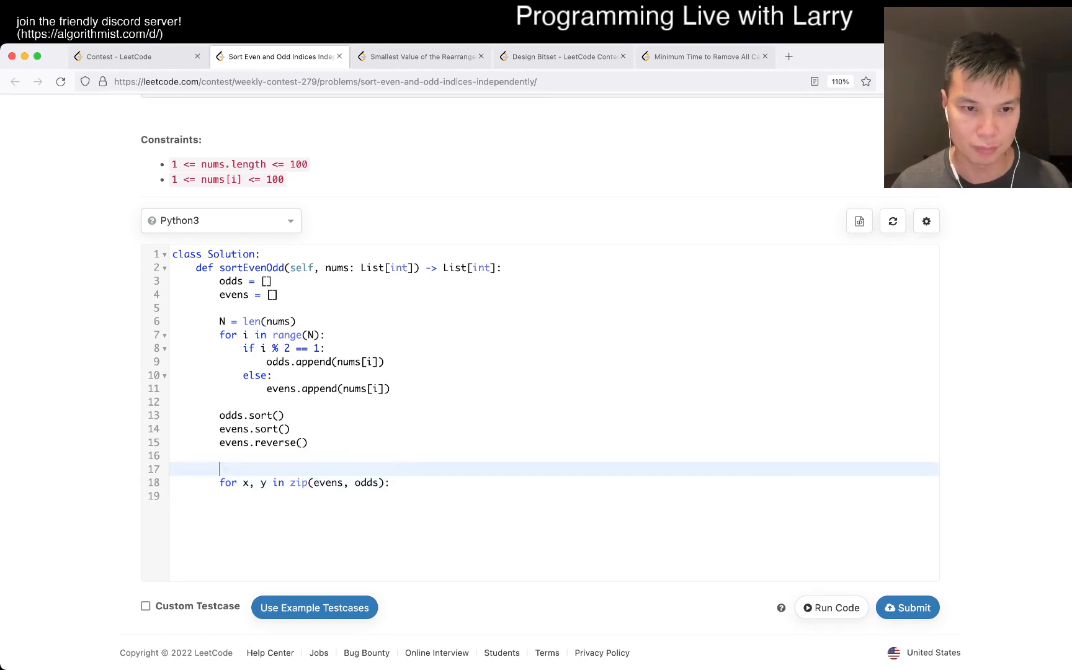
{"action": "type", "text": "ans = []"}
{"action": "left_click", "coordinate": [554, 495]}
{"action": "type", "text": "ans.append(x"}
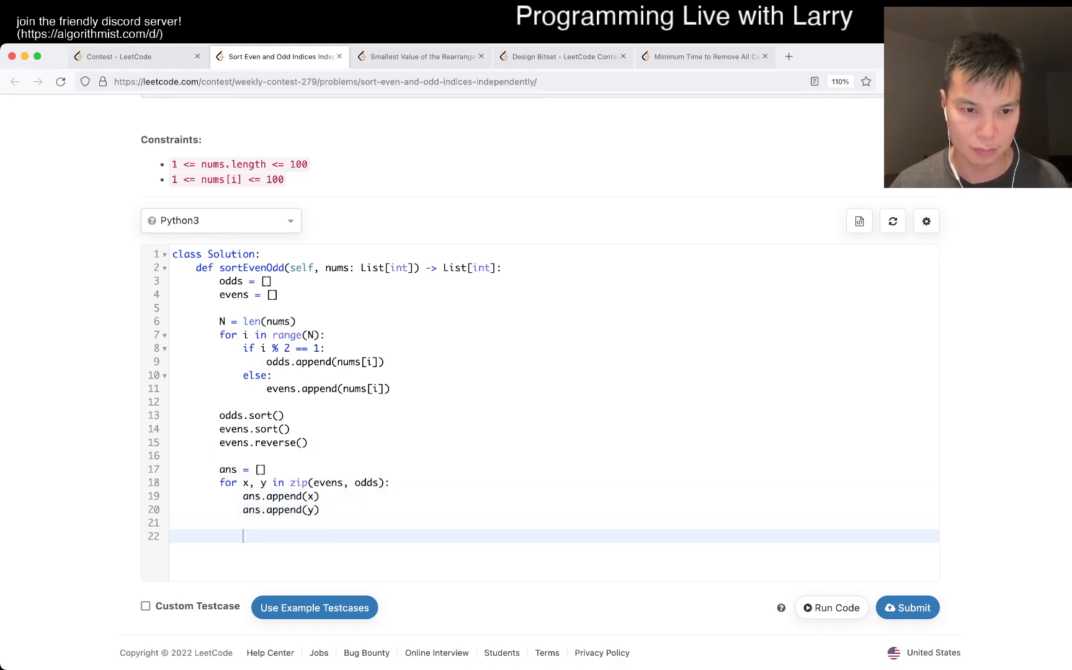
Step: Append evens[-1] when len(evens) > len(odds) and return ans
{"action": "type", "text": "return ans"}
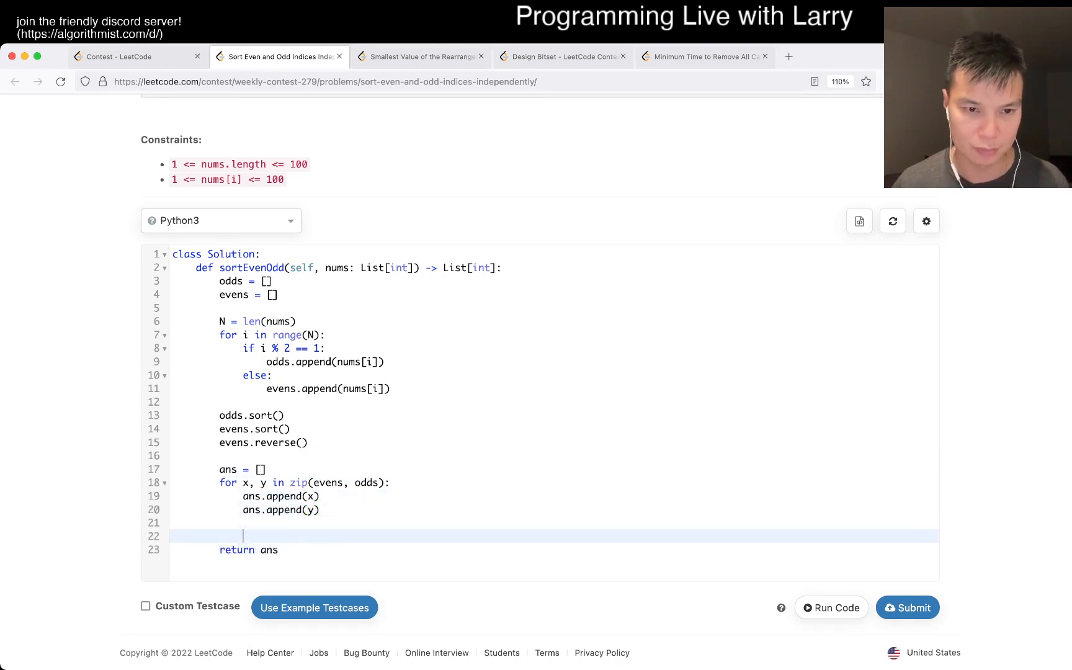
{"action": "type", "text": "if len(evens) >"}
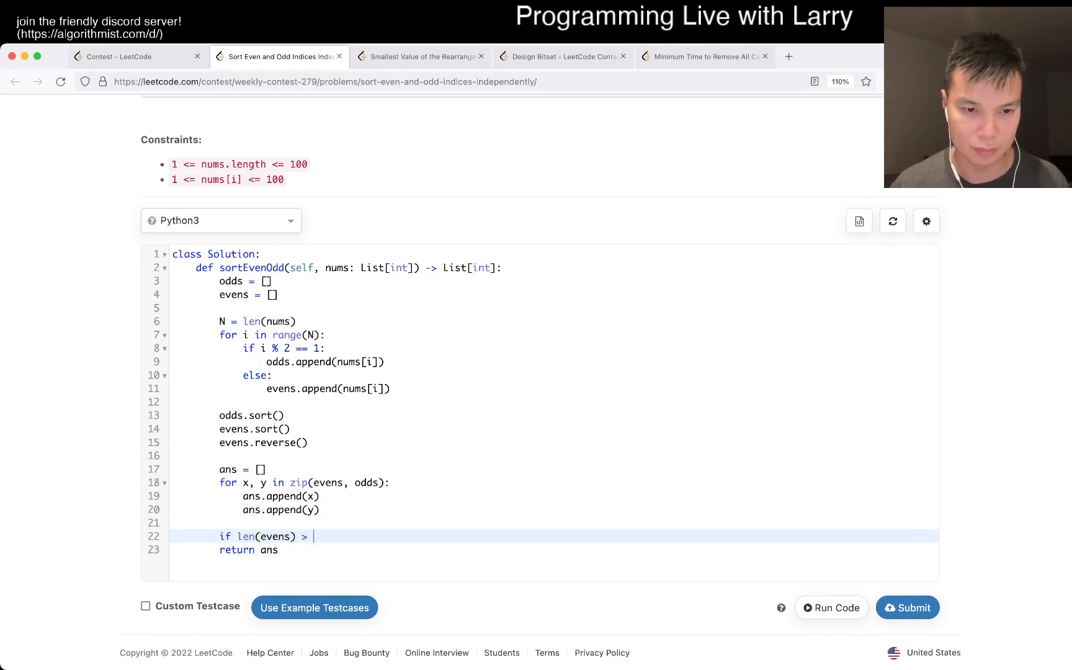
{"action": "type", "text": "len(odds):"}
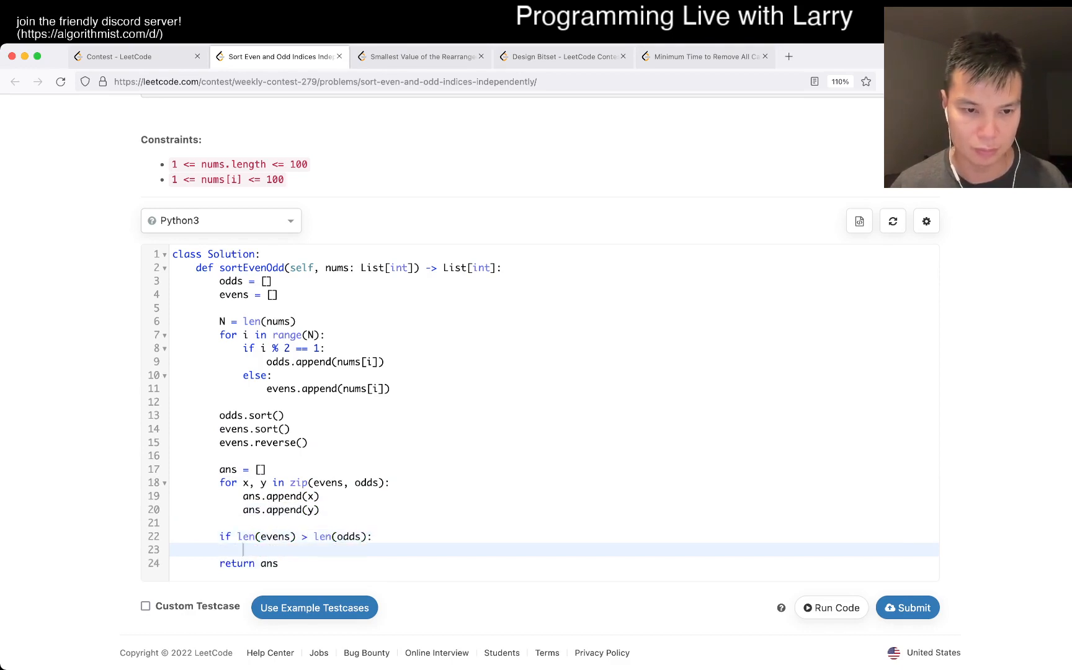
{"action": "type", "text": "ans.append(even"}
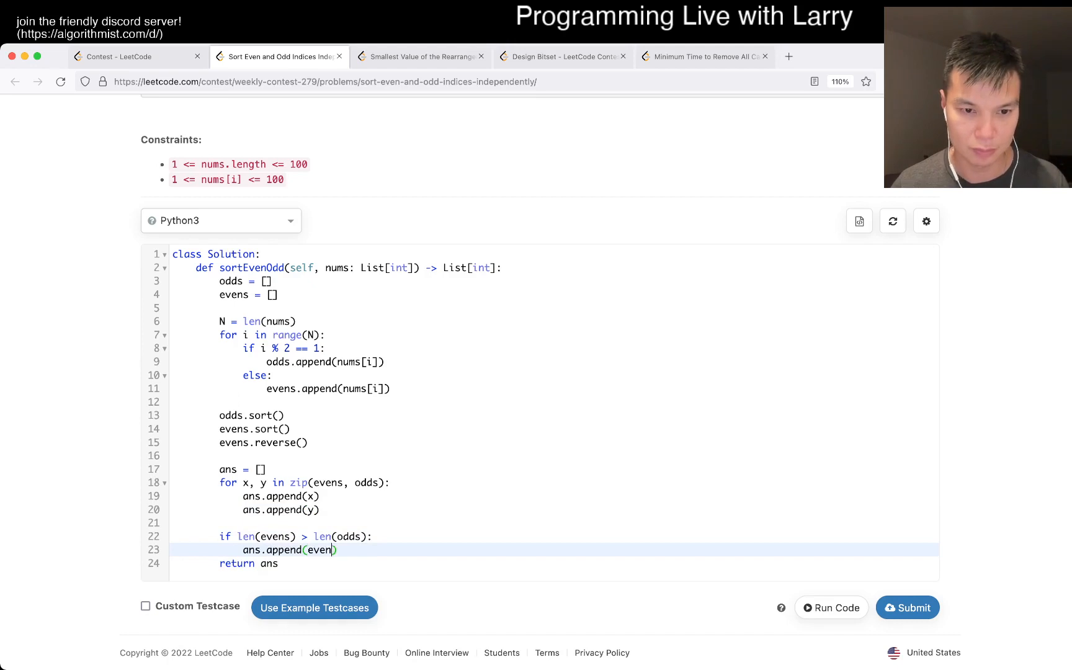
{"action": "type", "text": "s[-1]"}
{"action": "type", "text": "[1"}
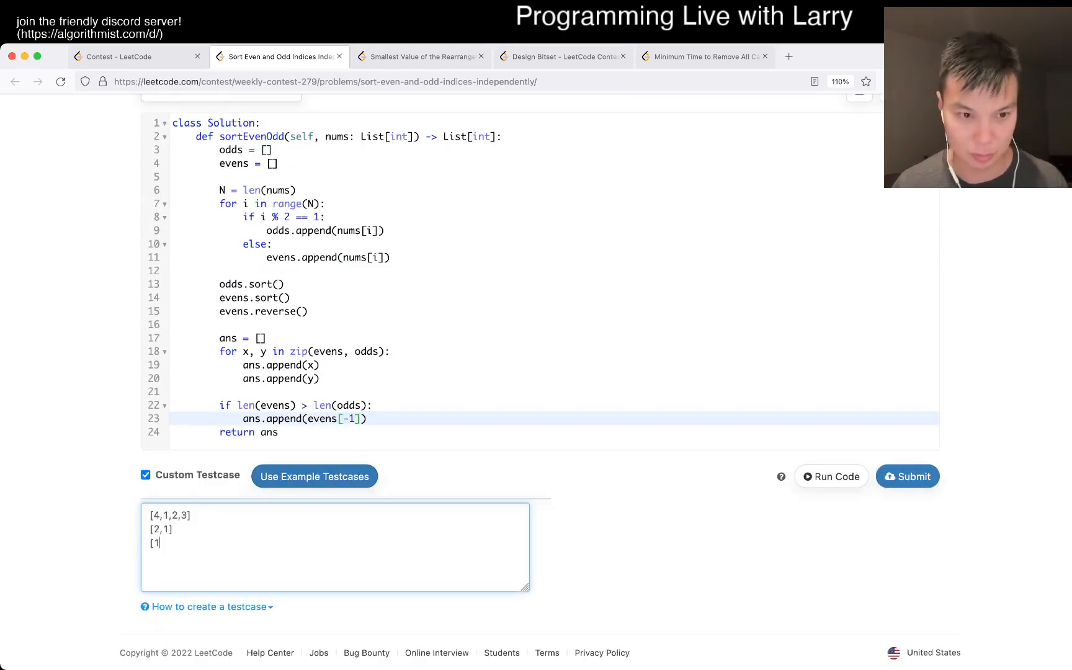
Step: Enter custom testcases [4,1,2,3], [2,1], [1] and [1,2,3]
{"action": "type", "text": "]"}
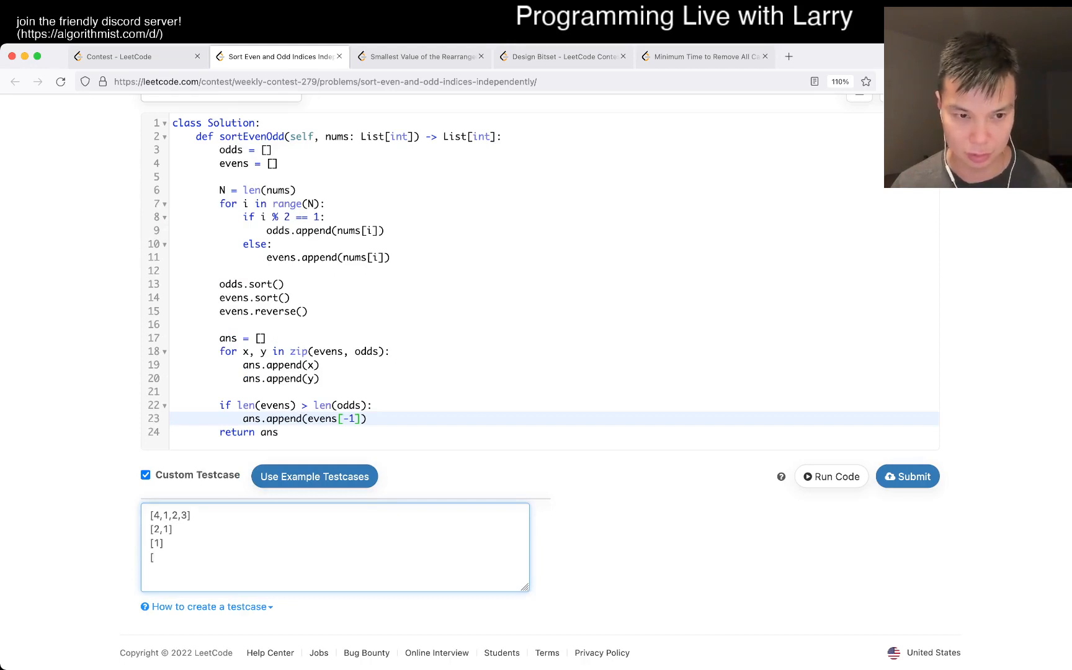
{"action": "type", "text": "1,2,3]"}
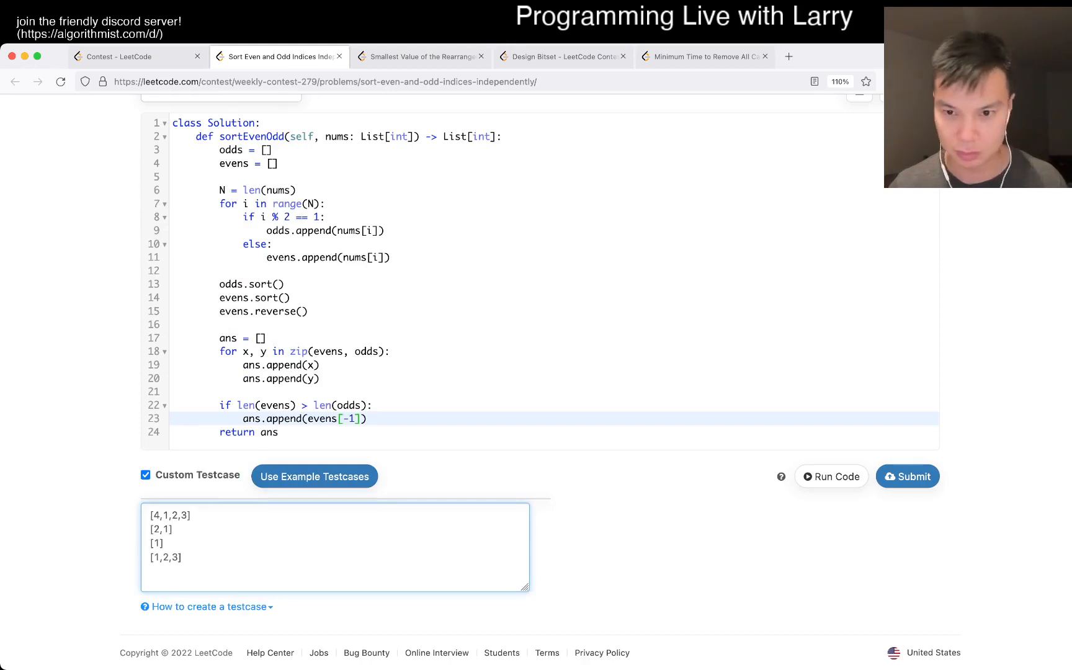
{"action": "left_click", "coordinate": [831, 476]}
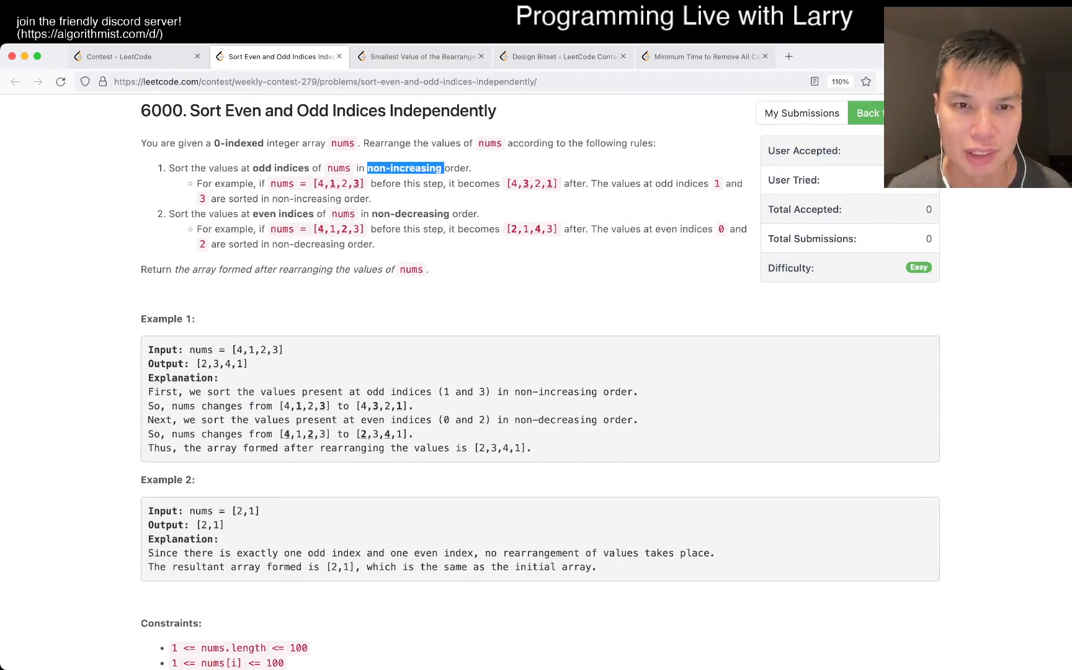
Step: Change evens.reverse() to odds.reverse() and run the code, getting [2,3,4,1], [2,1], [1], [1,2,3]
{"action": "scroll", "scroll_direction": "down", "scroll_amount": 3}
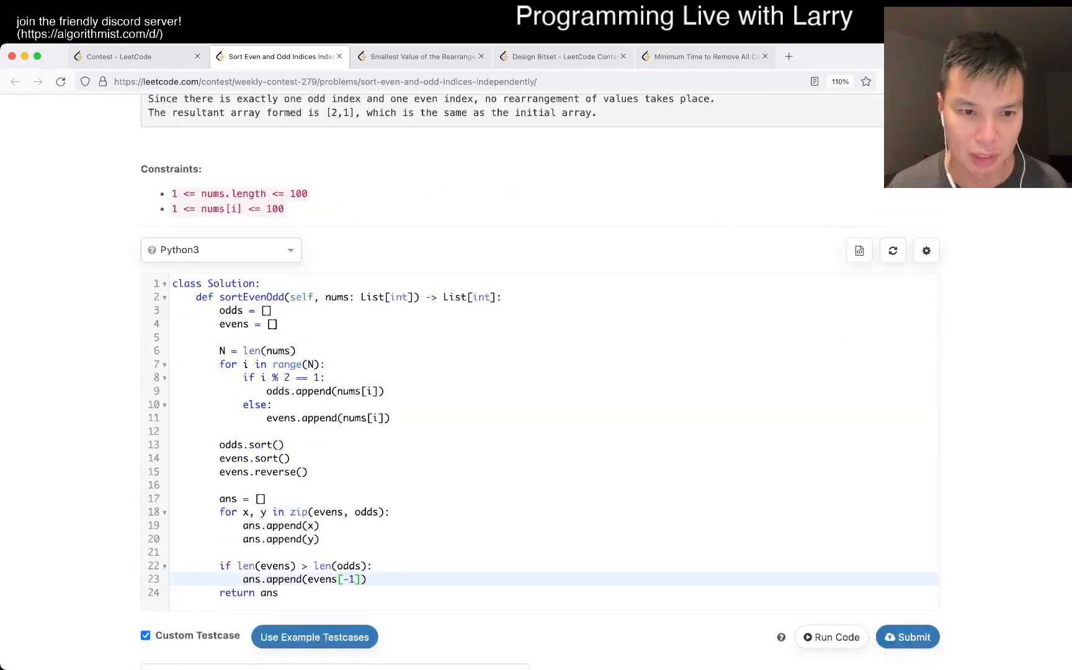
{"action": "type", "text": "odds.reverse("}
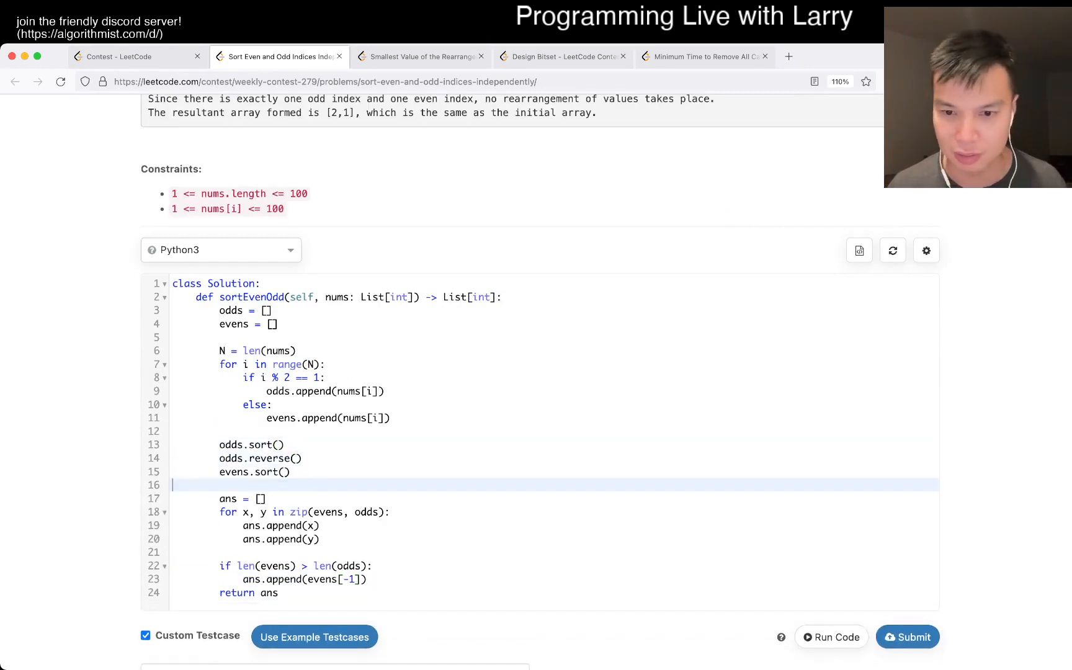
{"action": "left_click", "coordinate": [831, 637]}
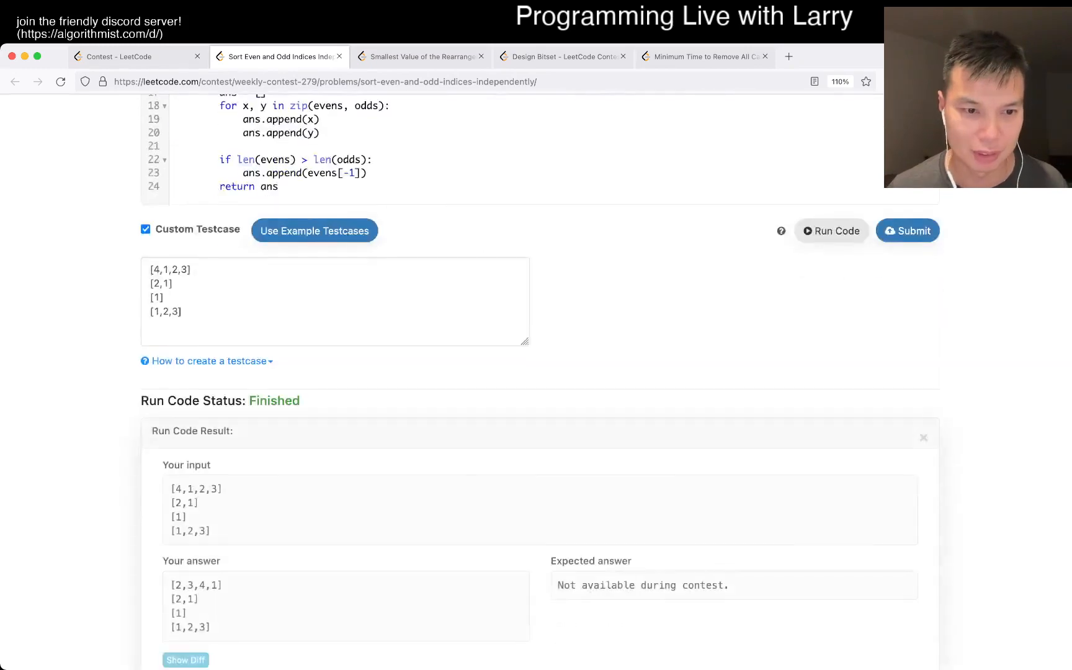